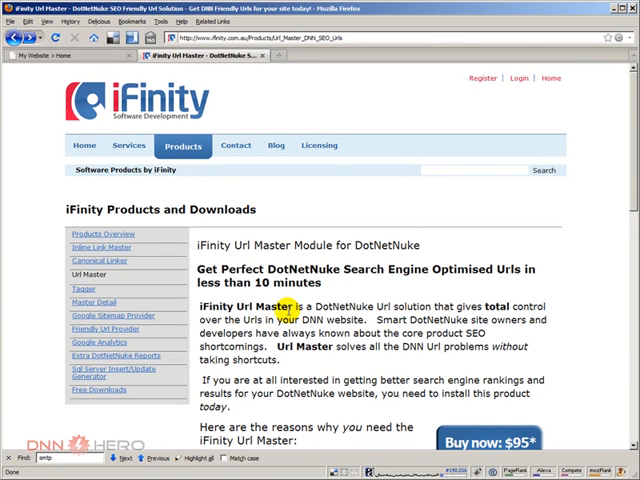
Step: Download the iFinity Url Master install package from the Free Trial section
scroll(down, 3)
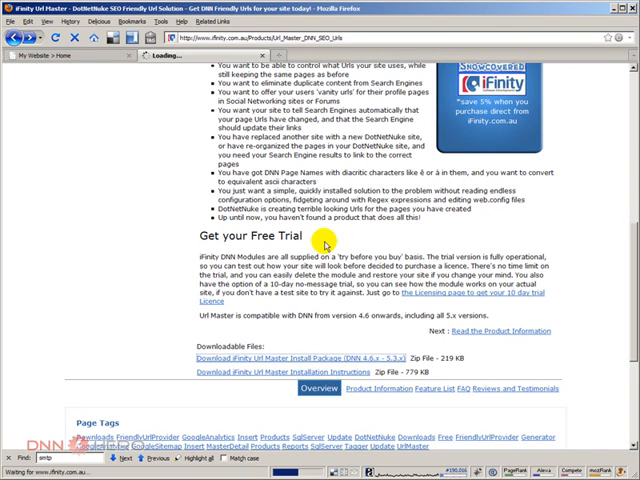
click(230, 354)
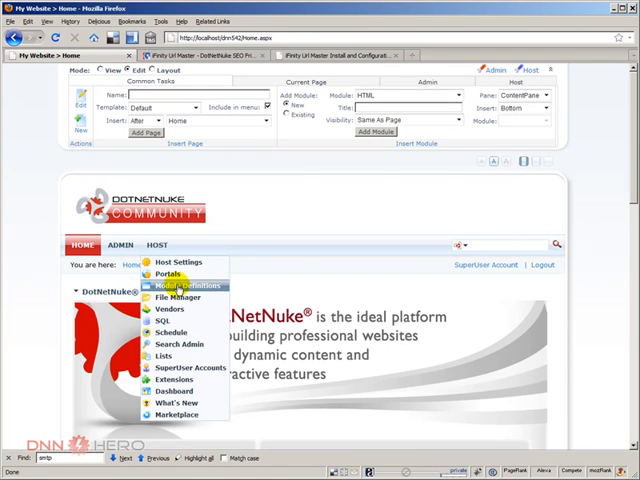
Step: Go to the Module Definitions page to install the Url Master package
click(179, 285)
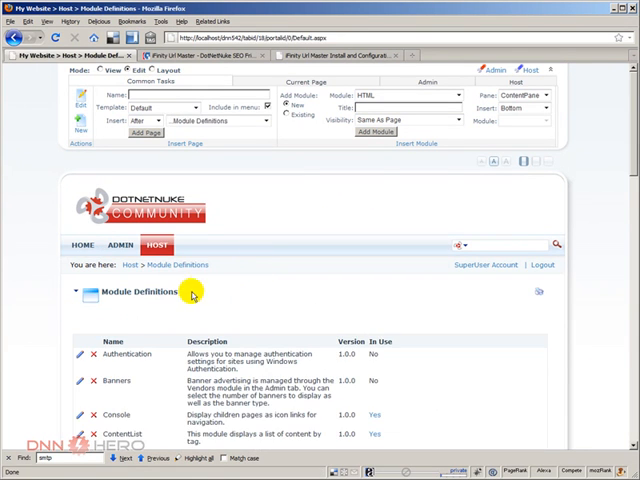
scroll(down, 3)
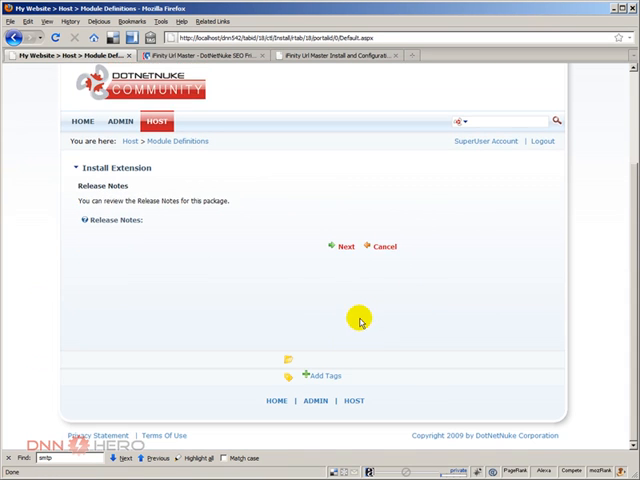
Step: Accept the Url Master license, complete installation, and return to Module Definitions
click(344, 245)
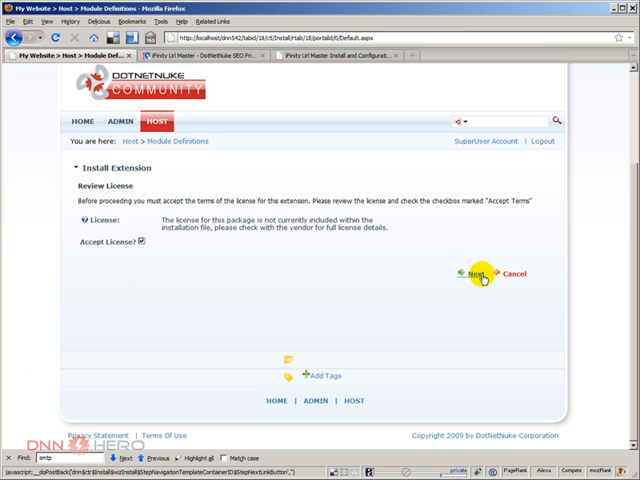
click(475, 273)
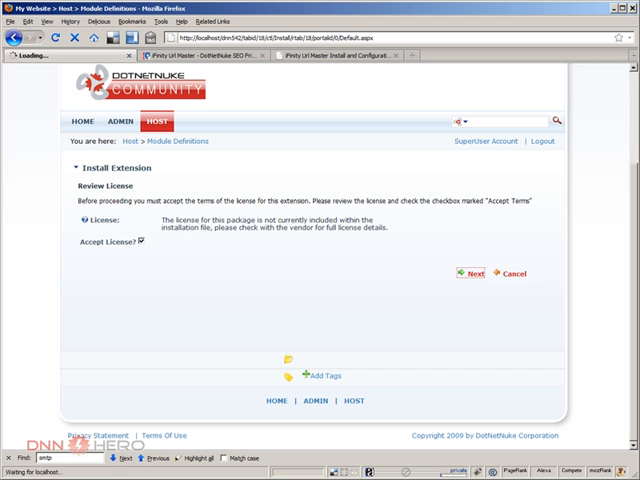
click(471, 272)
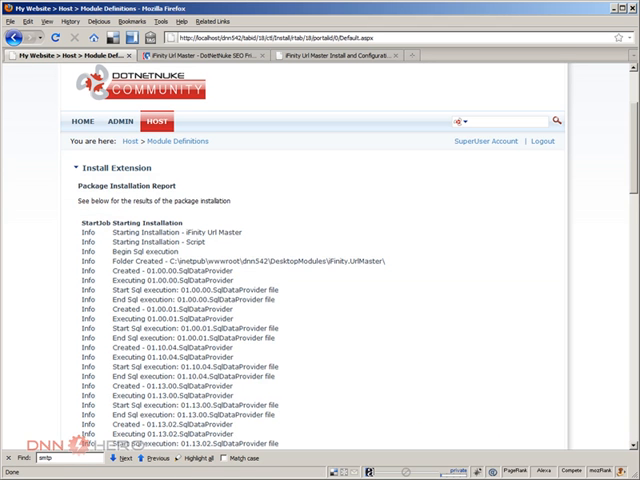
scroll(down, 3)
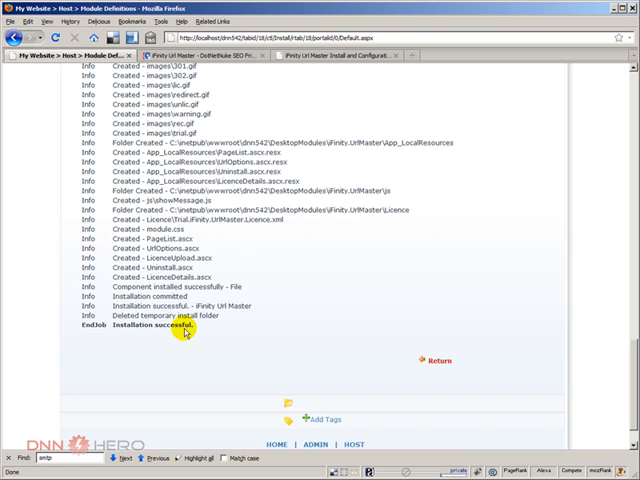
click(440, 360)
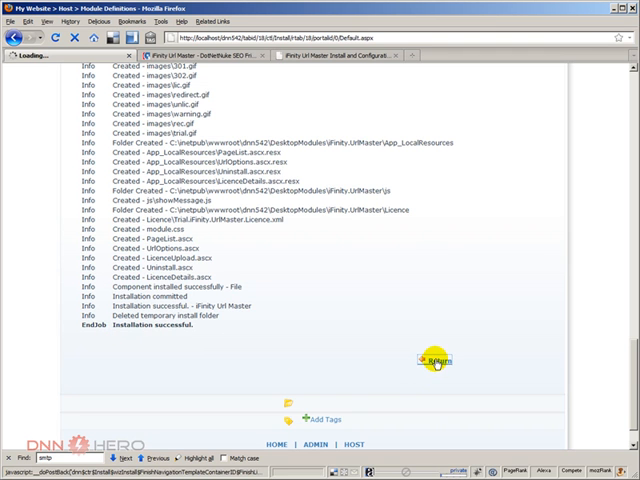
click(438, 360)
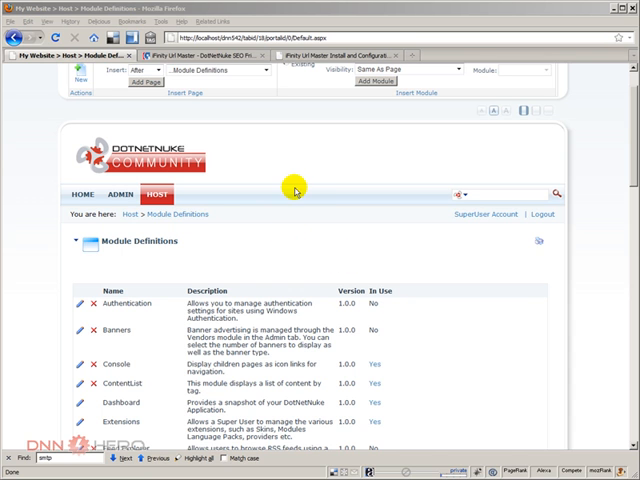
click(155, 194)
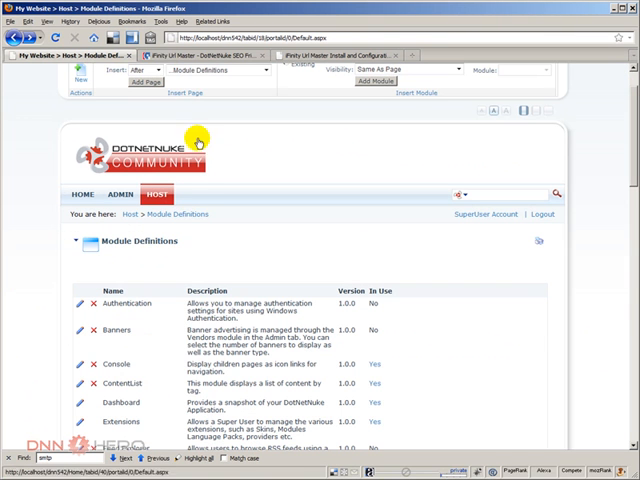
Step: Apply the Url Master changes on the Friendly Url Settings page
click(155, 194)
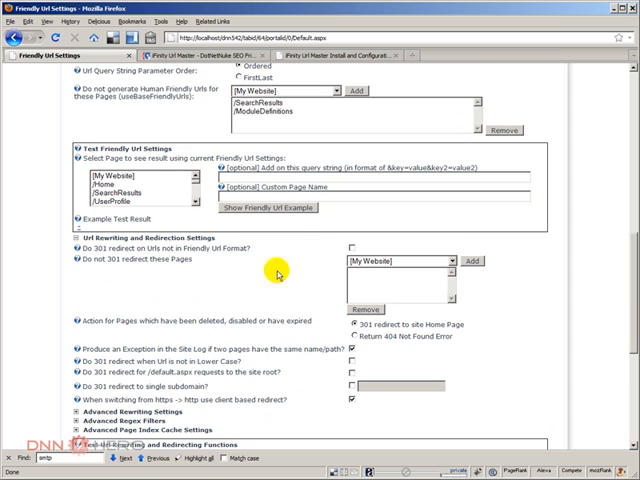
scroll(up, 3)
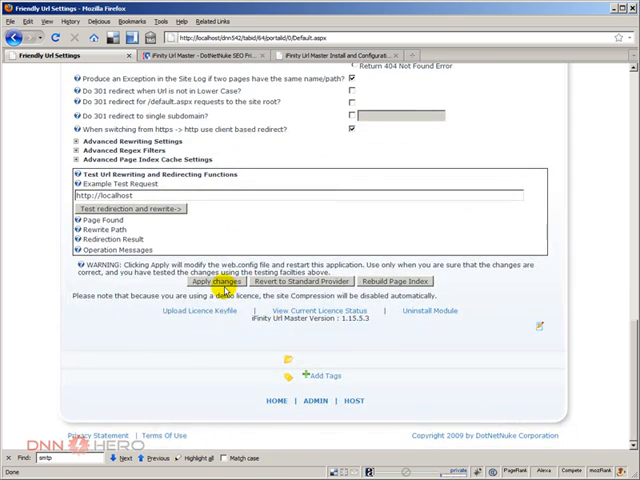
click(198, 280)
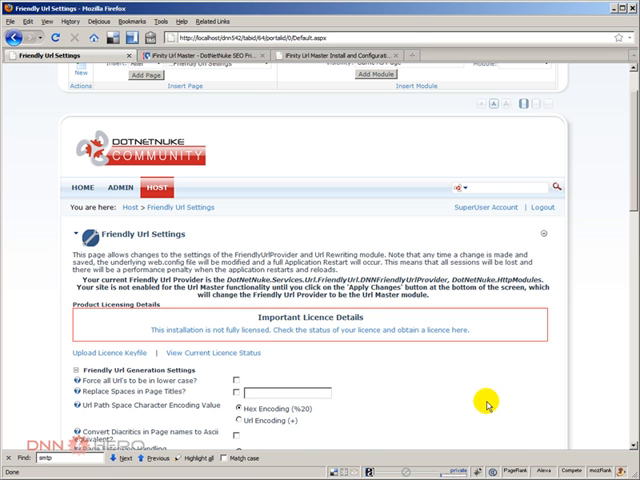
Step: Scroll through the Url Master provider settings on the Friendly Url Settings page
scroll(down, 3)
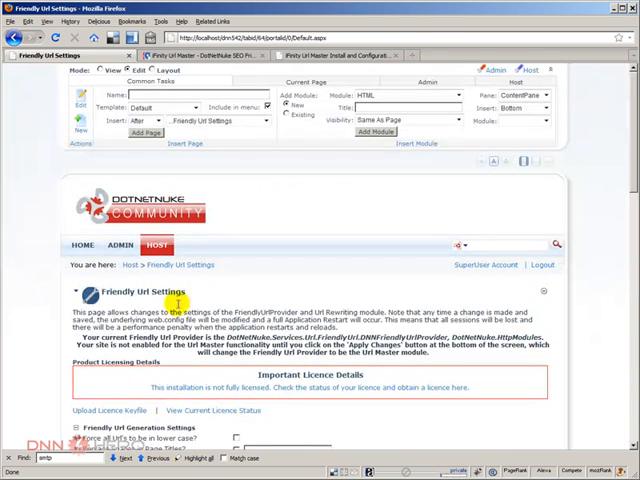
mouse_move(37, 182)
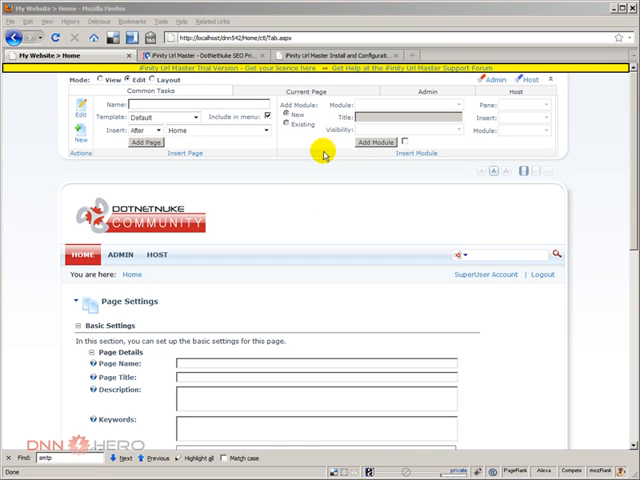
mouse_move(307, 208)
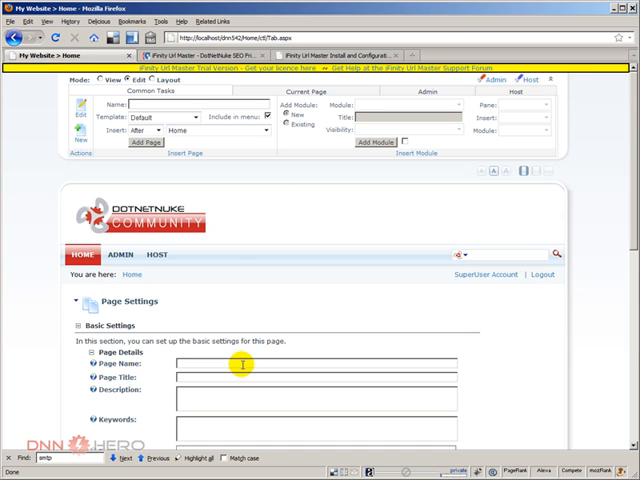
Step: Enter 'My new page' as the new page's name and title
text(My new page)
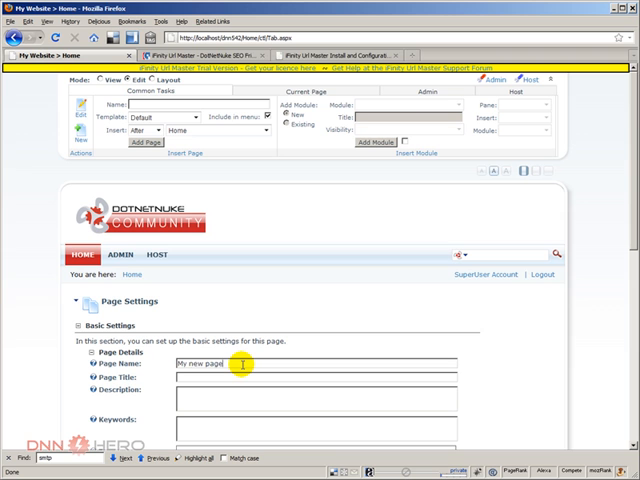
text(My new page)
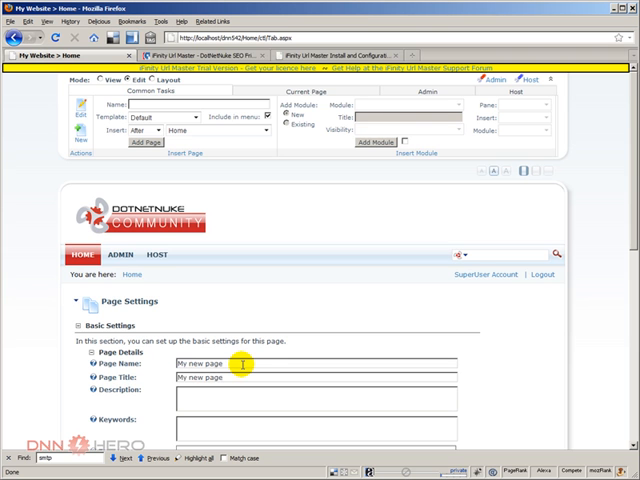
scroll(down, 3)
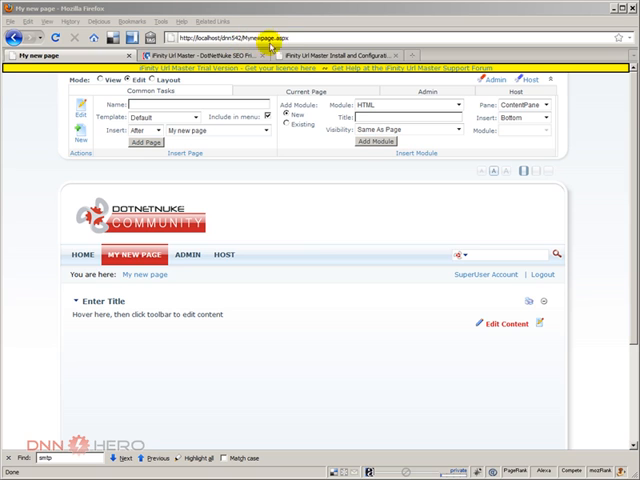
mouse_move(317, 238)
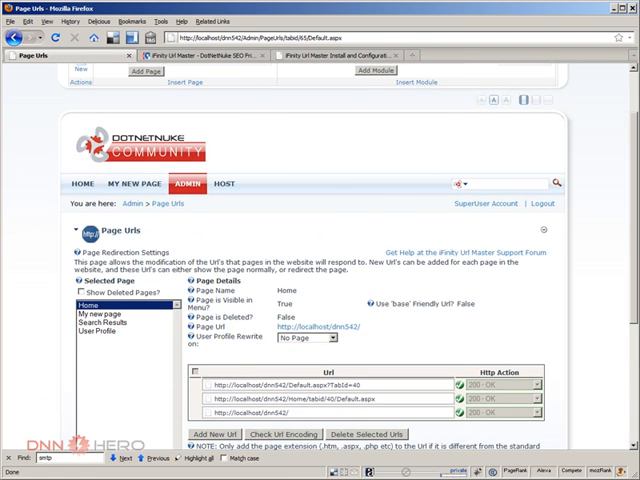
Step: Select 'My new page' on Page Urls to show its URL details
scroll(down, 3)
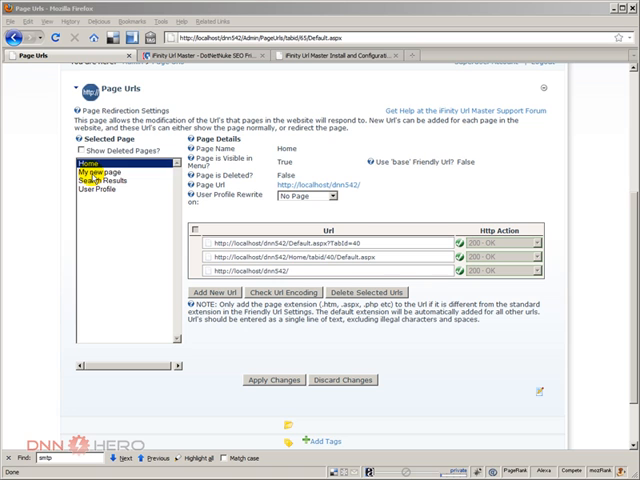
click(106, 174)
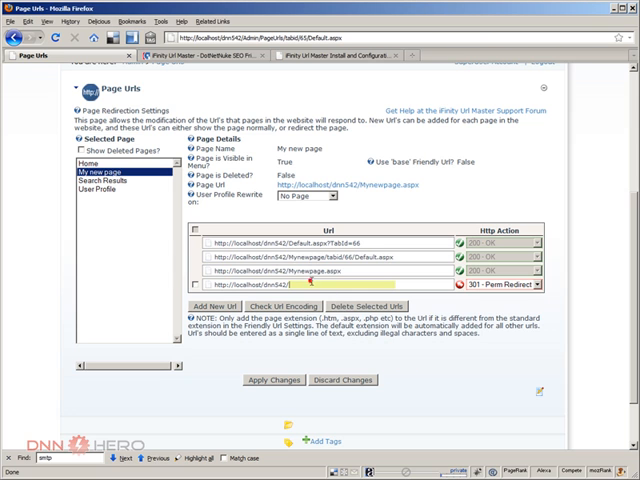
text(newname)
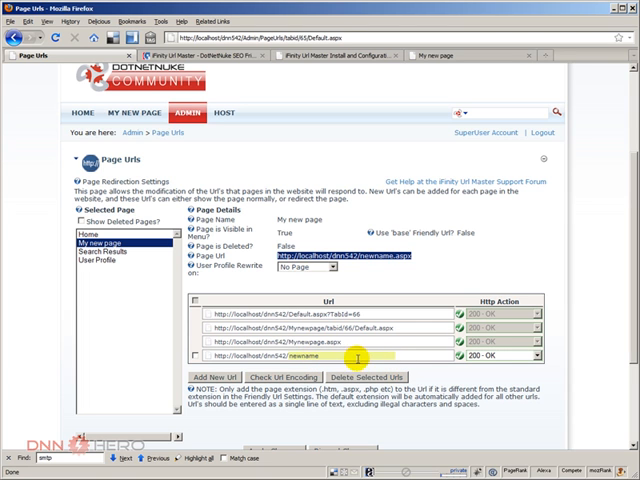
mouse_move(360, 358)
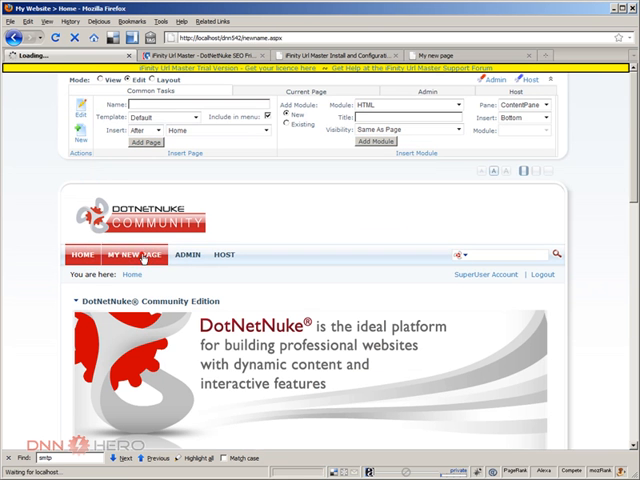
Step: Choose MY NEW PAGE in the site menu after loading newname.aspx
click(136, 254)
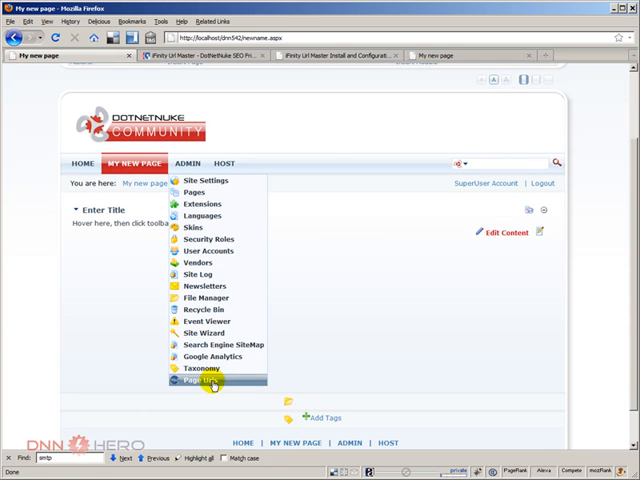
Step: Review the newname URL row on Page Urls, then reopen the Admin menu
click(199, 380)
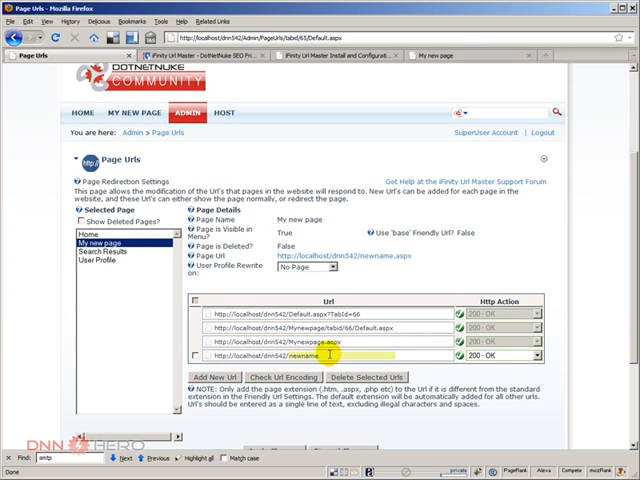
mouse_move(357, 263)
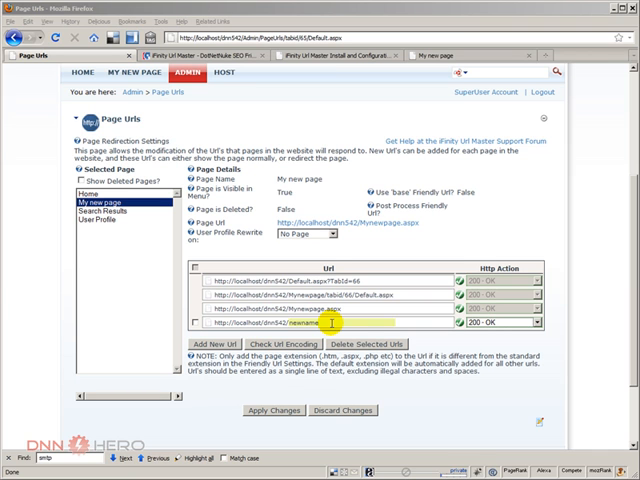
click(195, 72)
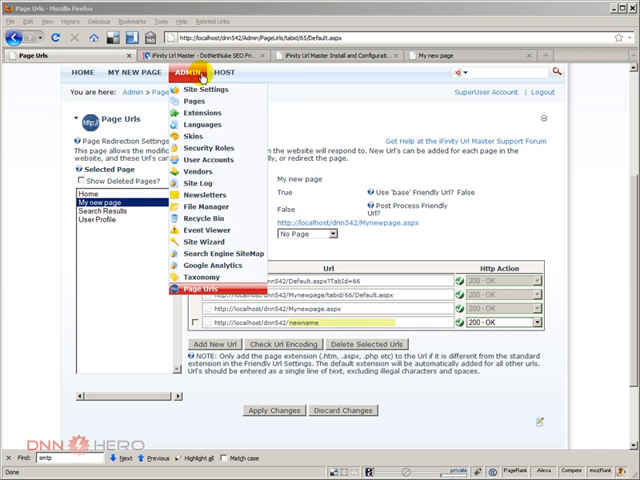